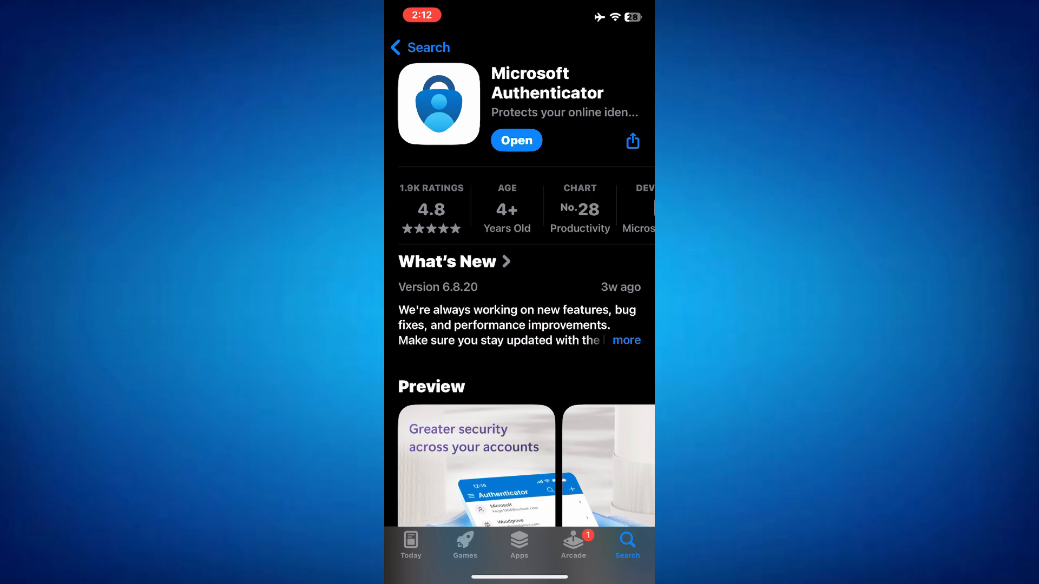
- Launch Authenticator, accept the privacy notice and decline sharing usage data
click(516, 139)
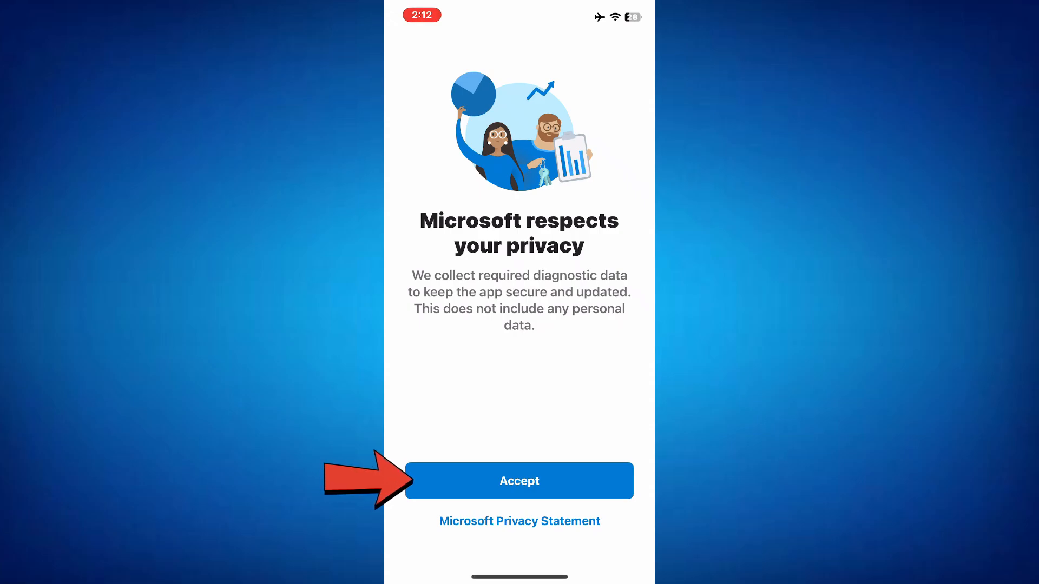
click(519, 480)
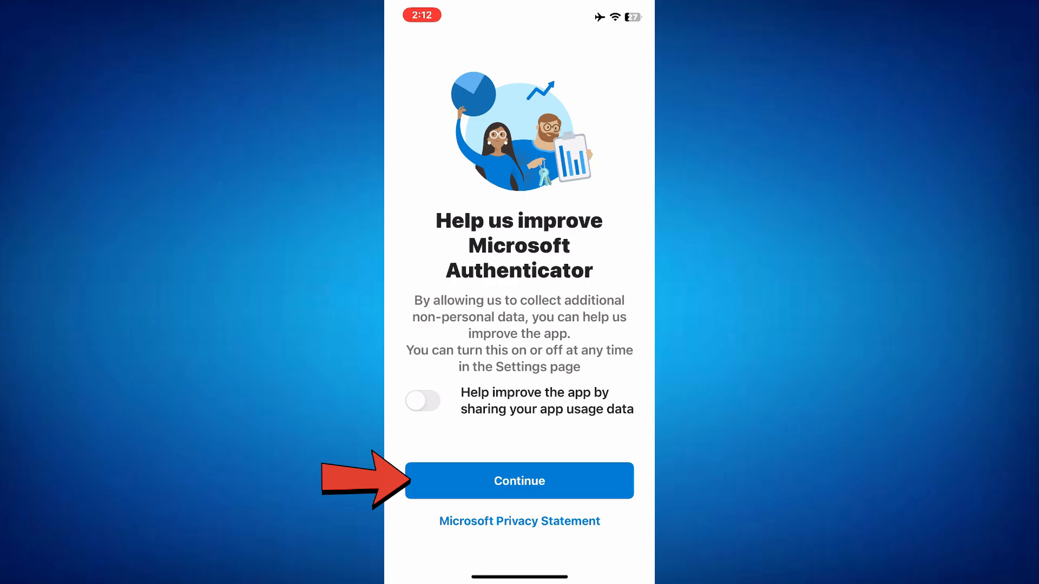
click(519, 481)
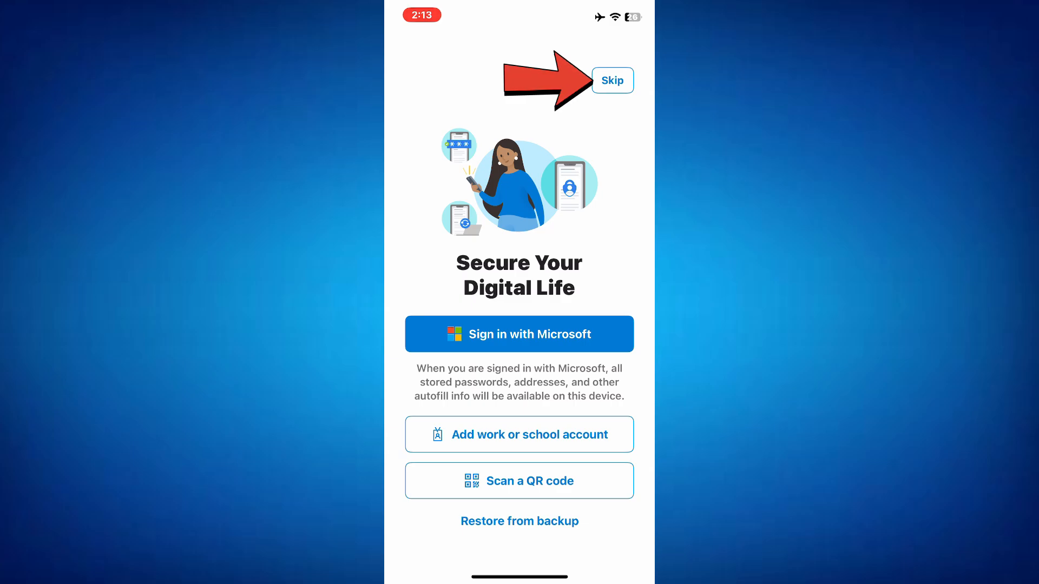
- Skip the welcome screen and sign in with a personal Microsoft account by email
click(611, 80)
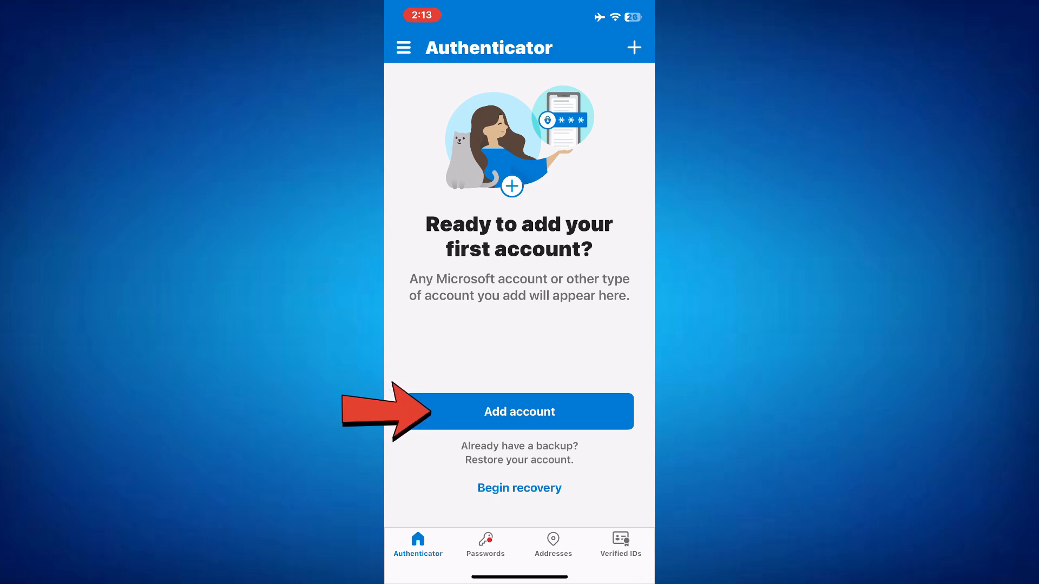
click(519, 411)
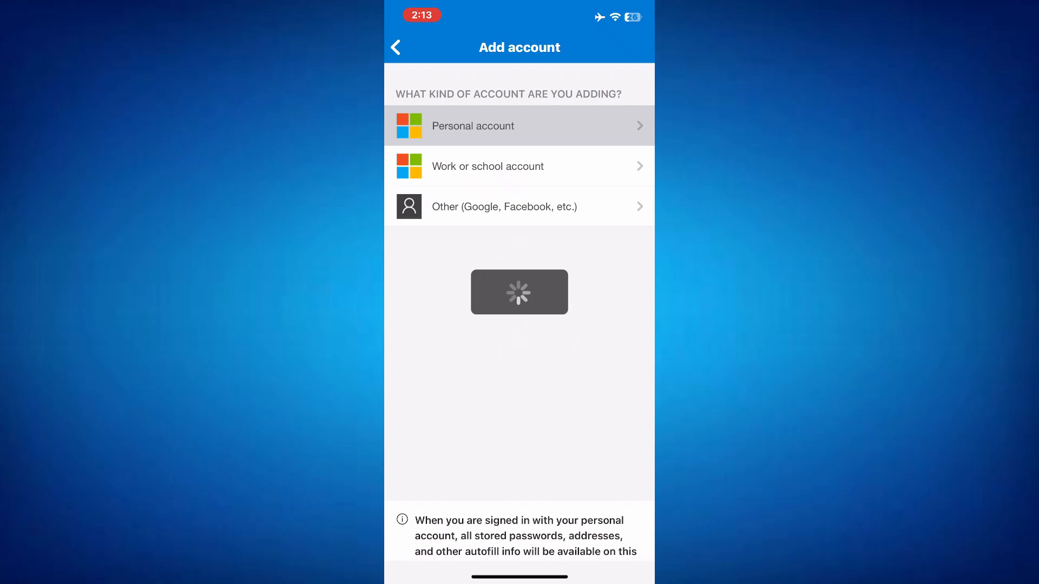
click(519, 126)
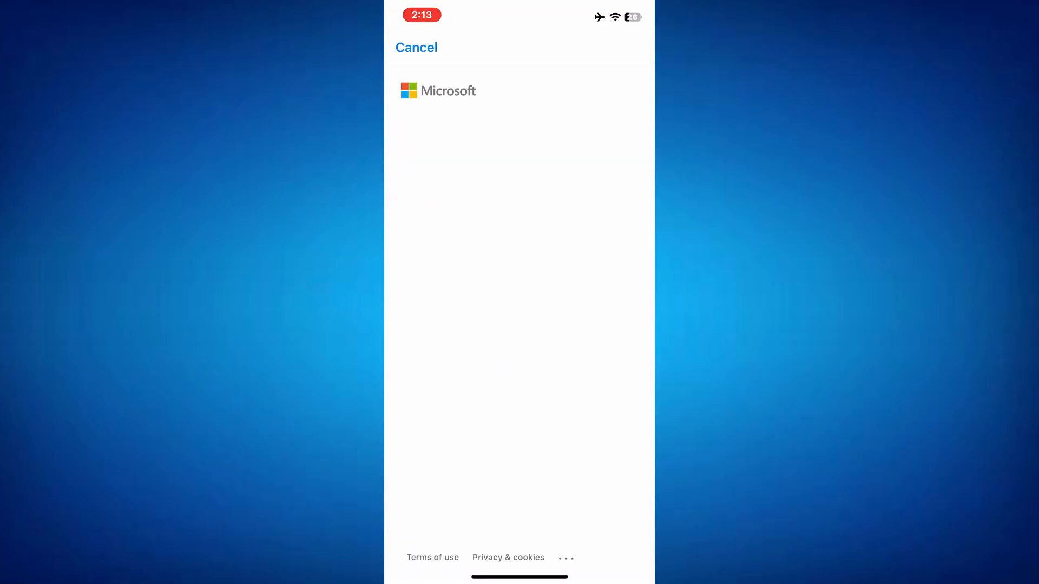
click(519, 157)
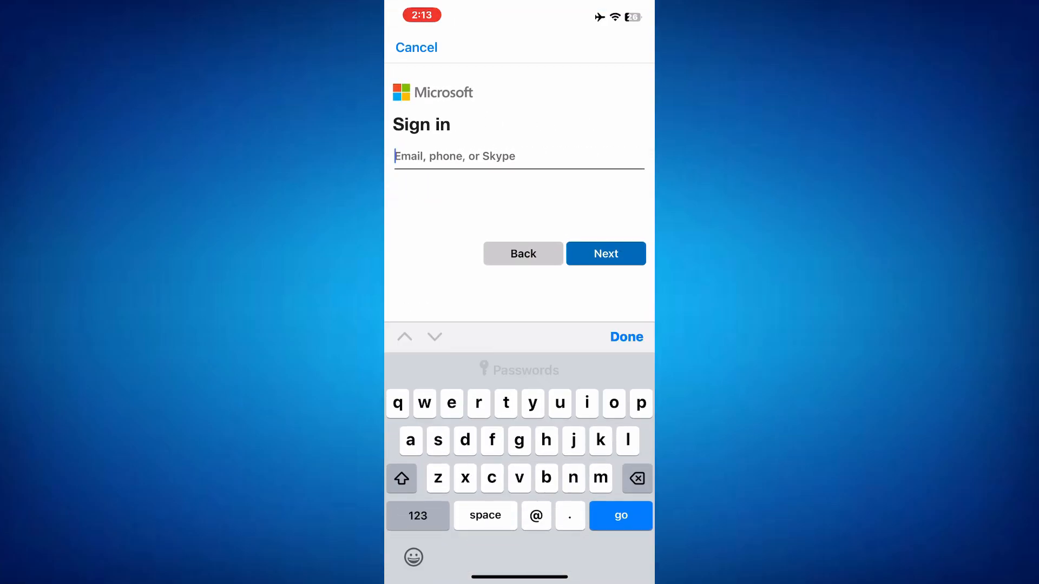
click(605, 253)
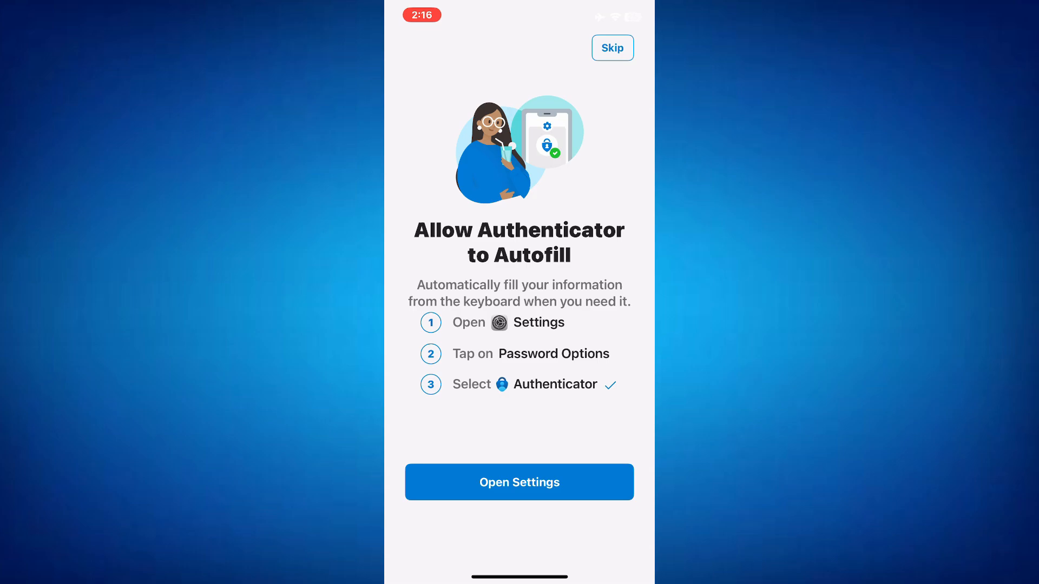
- Skip the autofill setup and finish adding the Microsoft account
click(611, 48)
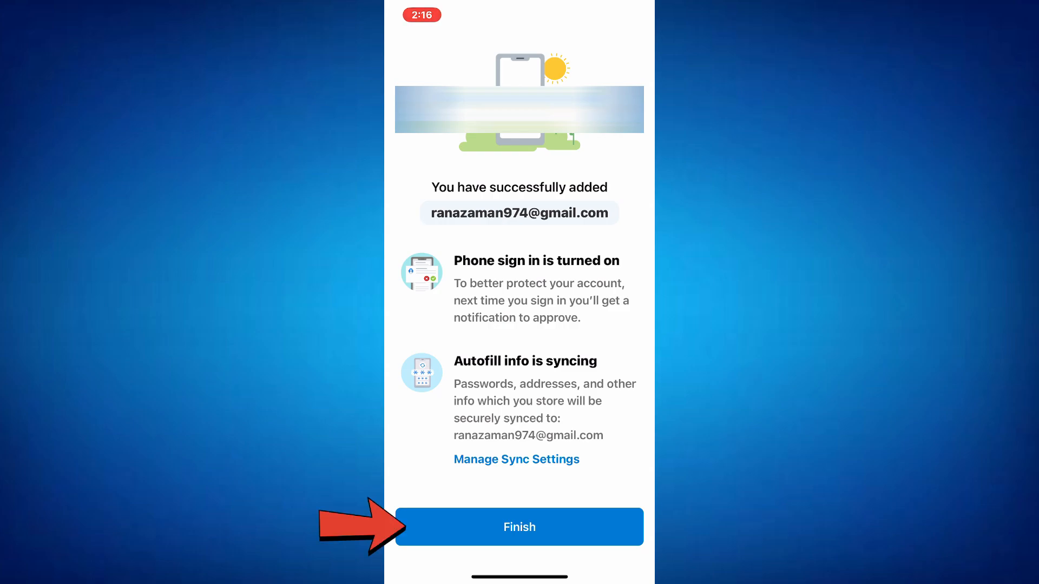
click(519, 527)
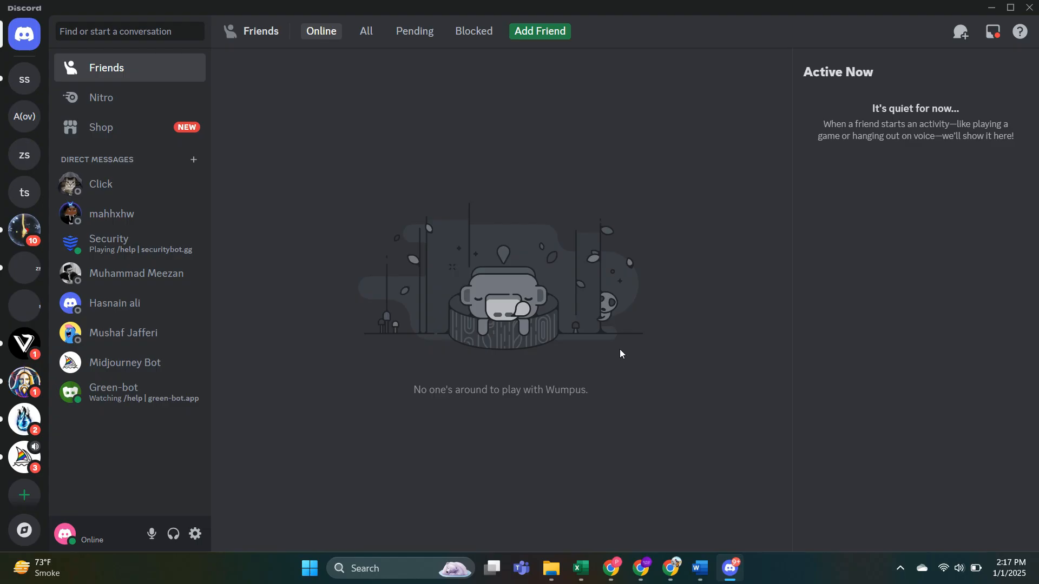
- Enable the authenticator app in Discord's My Account settings and confirm the password to show the QR code
click(195, 534)
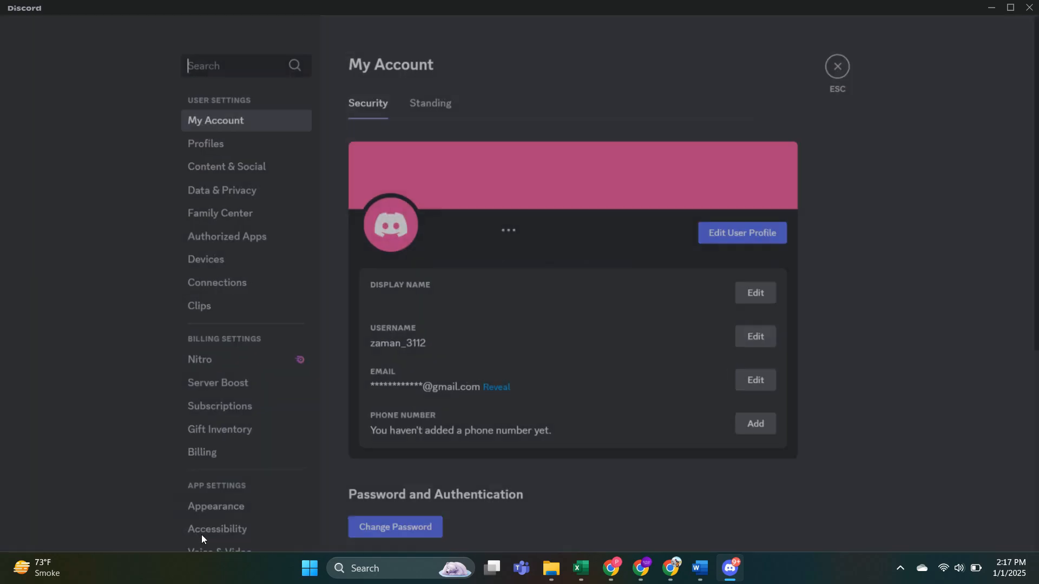
scroll(down, 3)
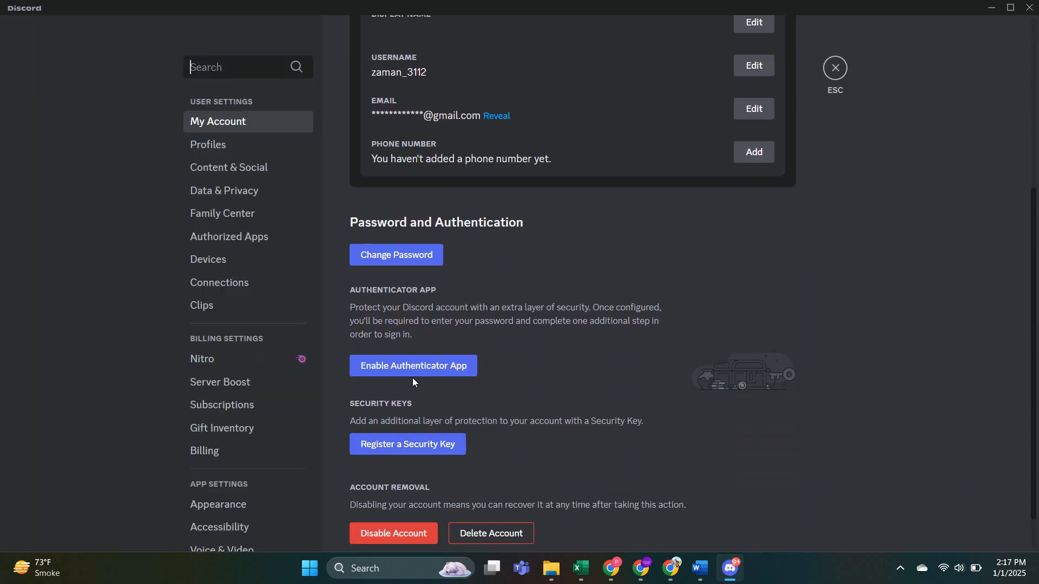
click(413, 366)
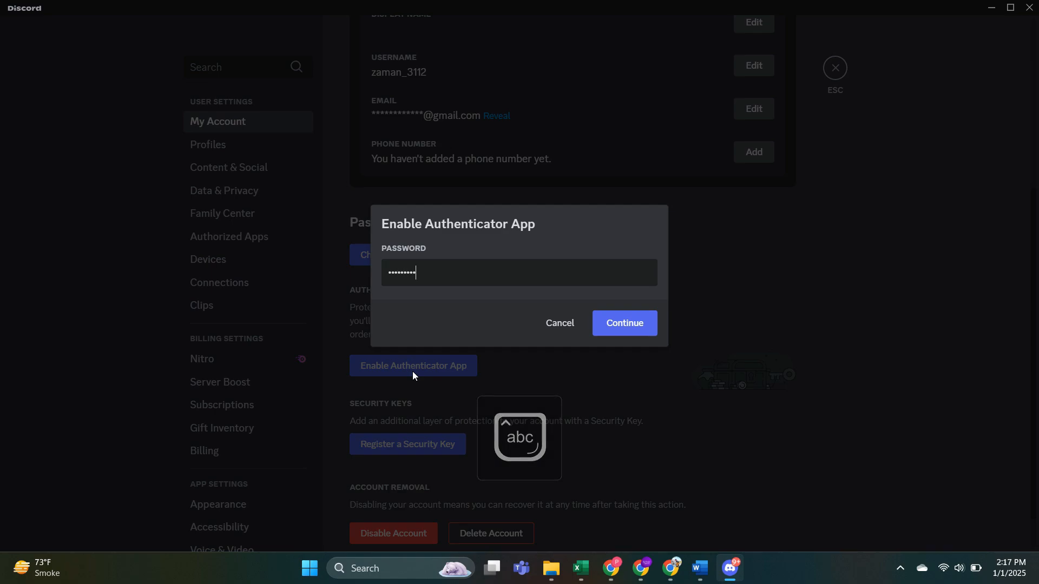
click(624, 322)
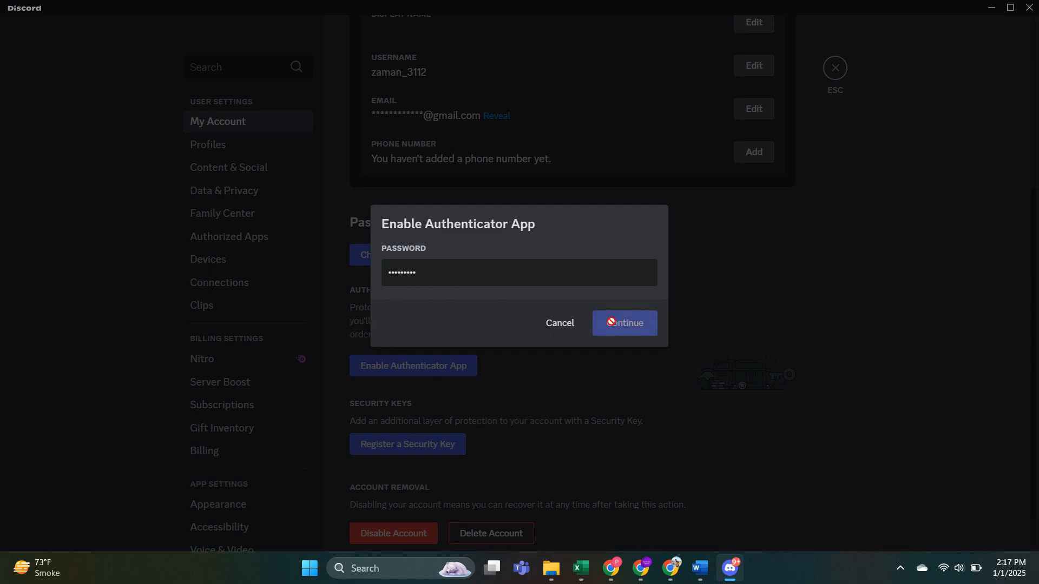
click(623, 323)
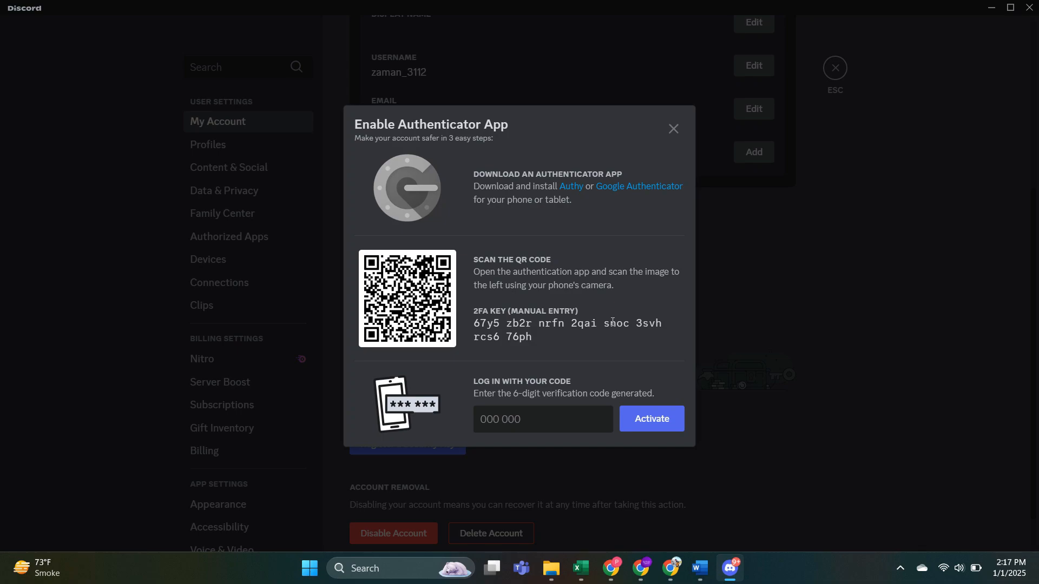
mouse_move(620, 239)
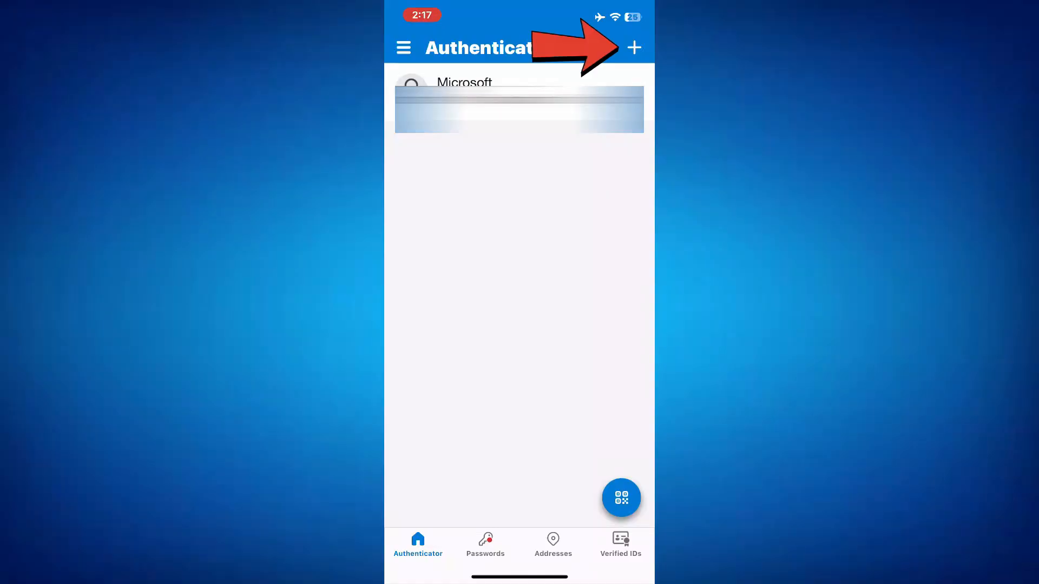
- Add an 'Other' account in Authenticator by scanning Discord's QR code
click(633, 47)
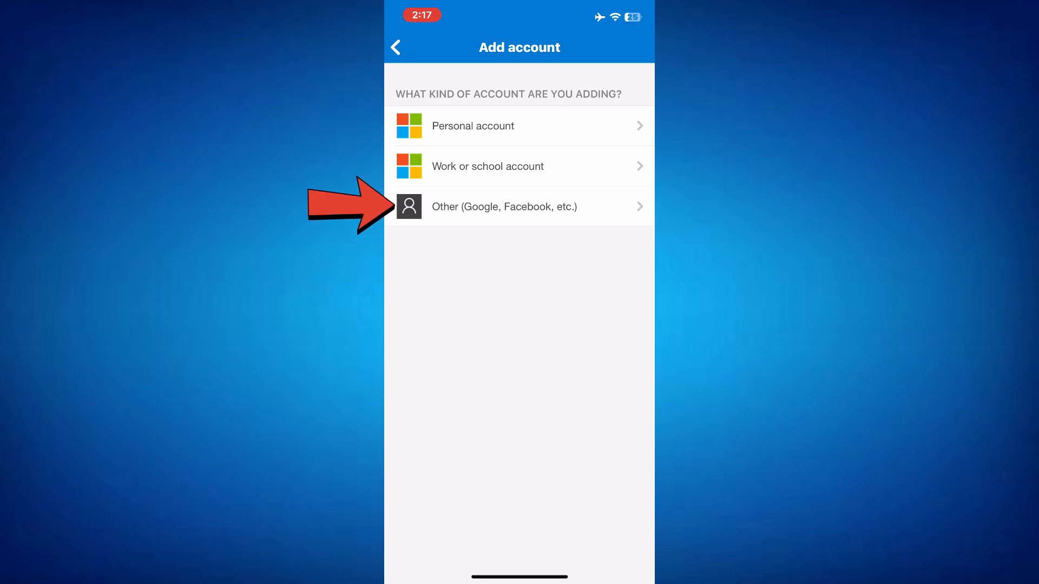
click(520, 206)
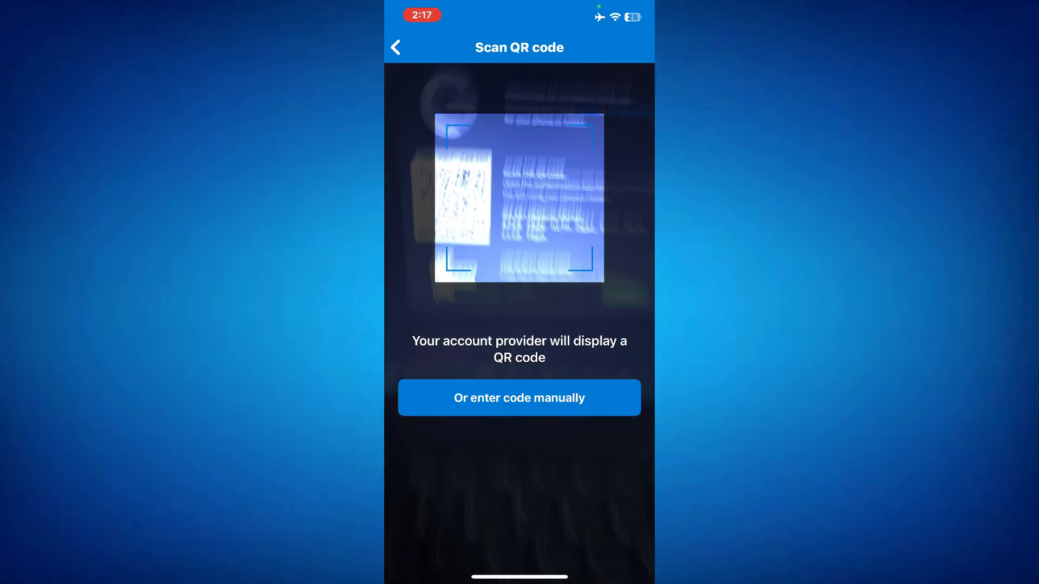
click(396, 47)
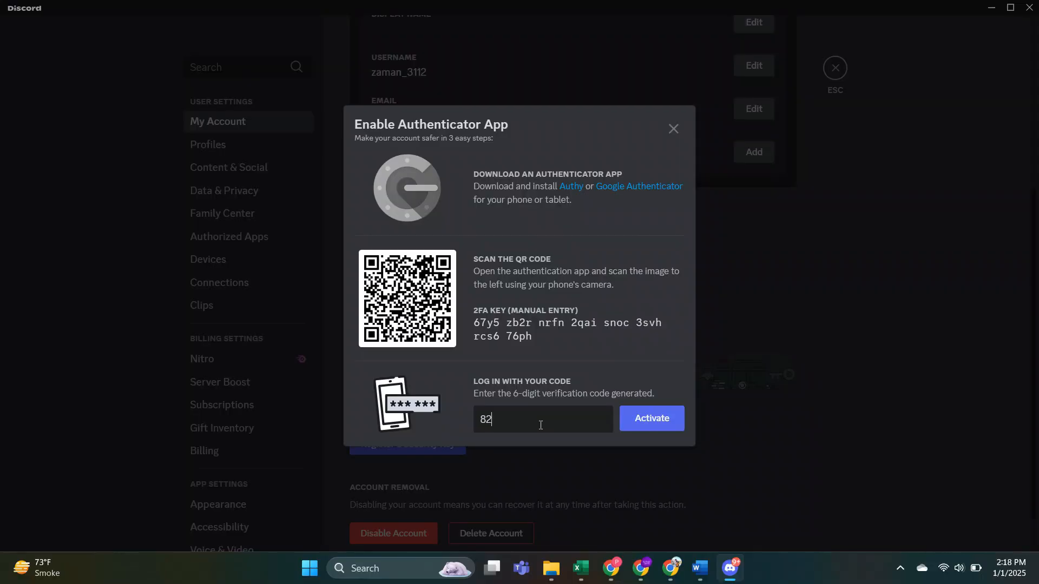
- Enter the Authenticator verification code in Discord and activate two-factor authentication
text(5)
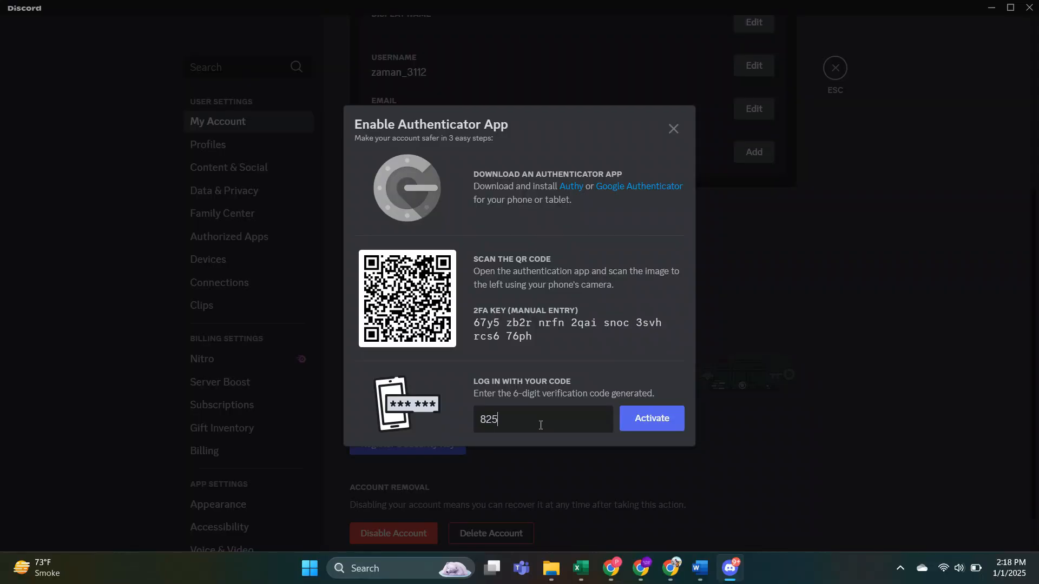
text(4)
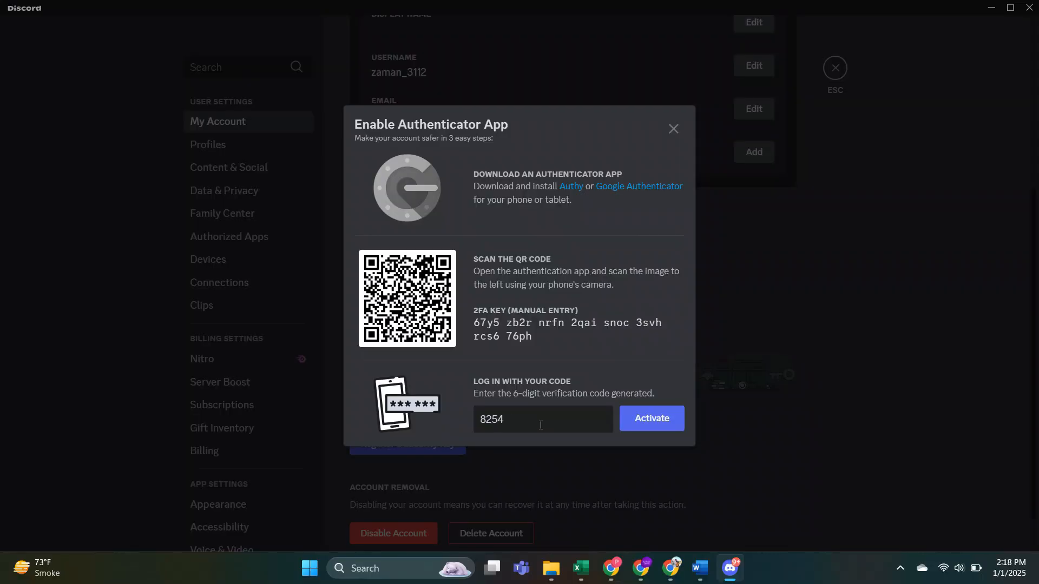
click(650, 419)
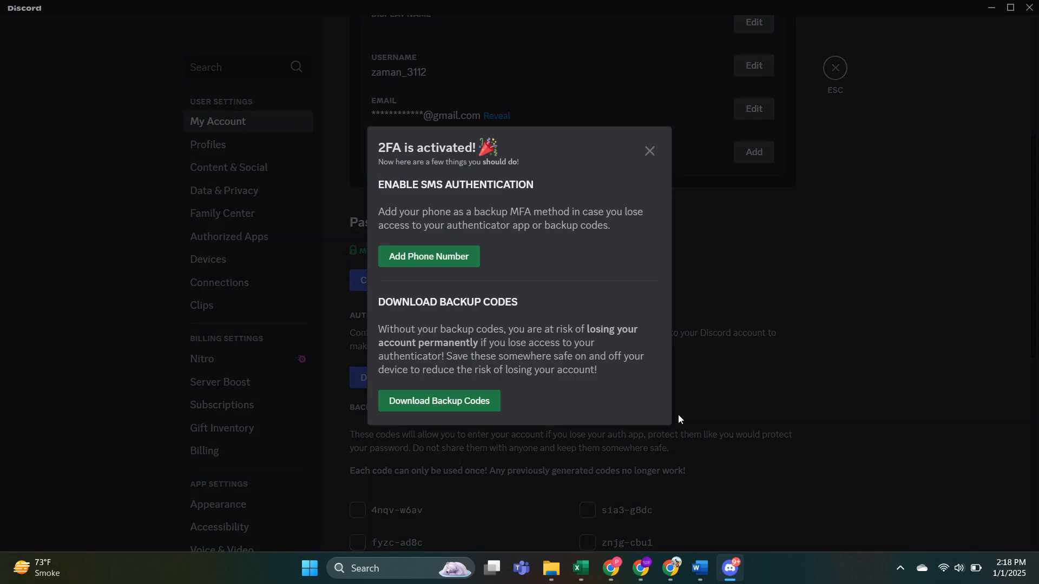
mouse_move(622, 385)
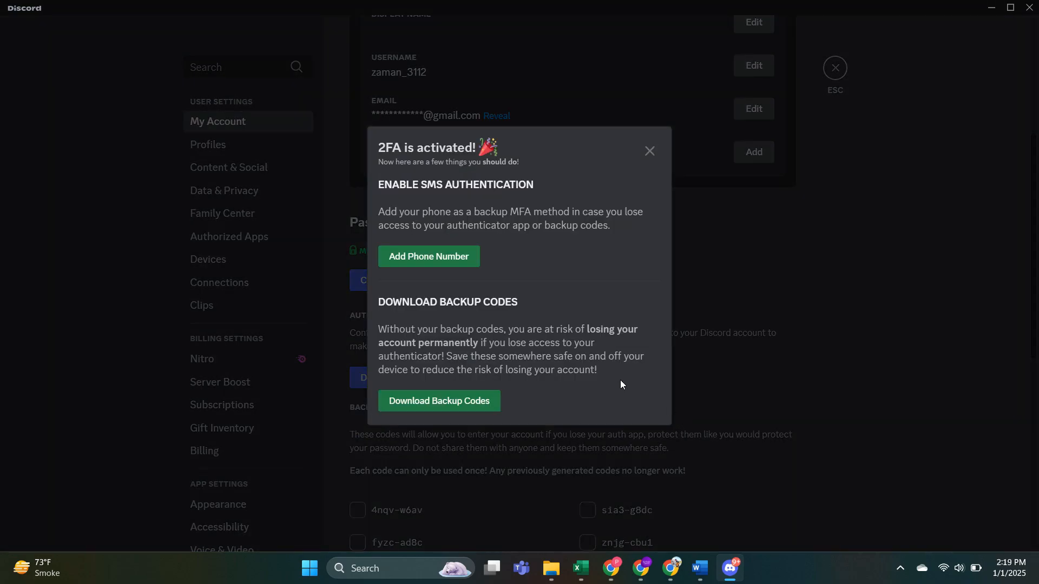
mouse_move(546, 278)
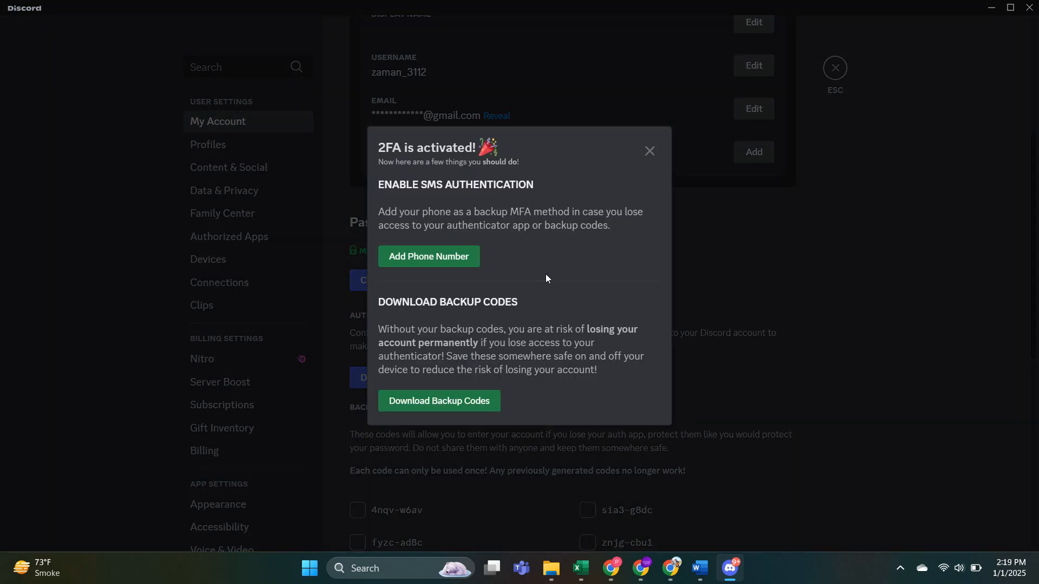